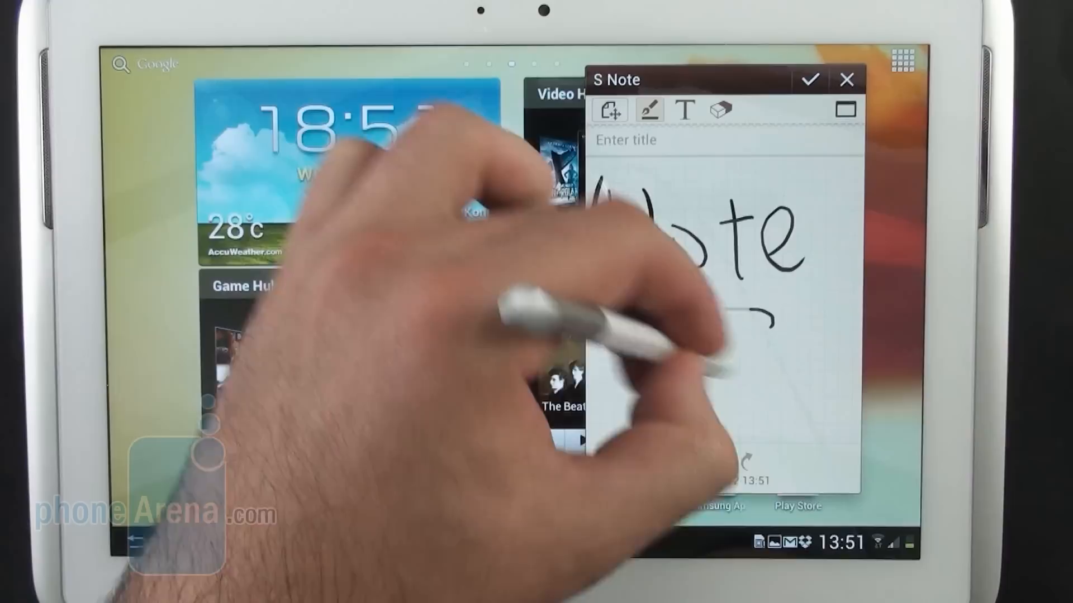
Step: Dismiss the quick handwritten memo popup to reveal the home screen
{"action": "left_click", "coordinate": [810, 80]}
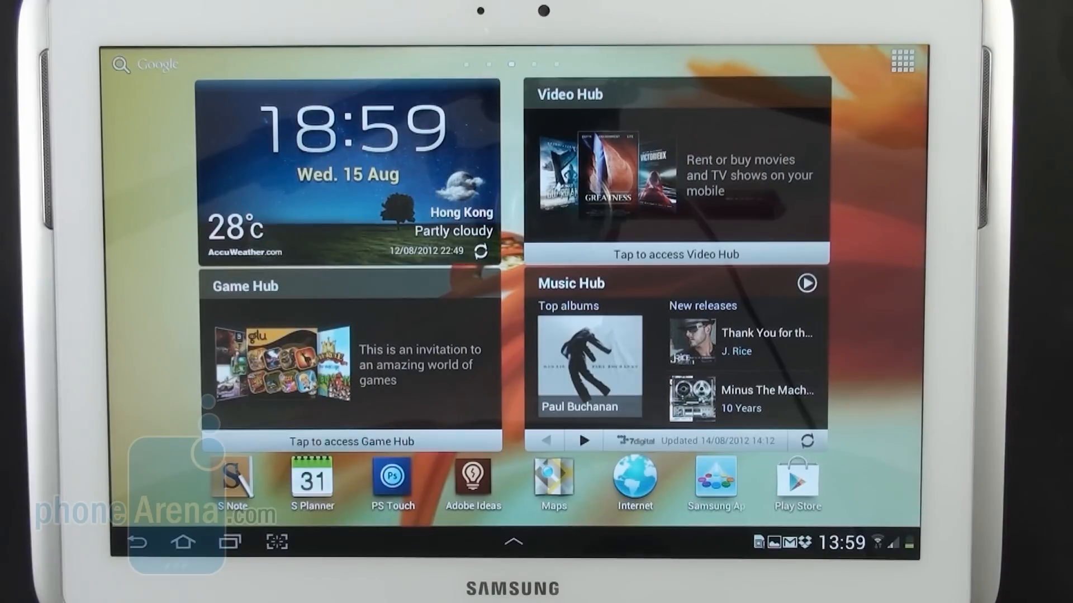
Step: Create a new note from the library using the plain lined Note template
{"action": "left_click", "coordinate": [231, 479]}
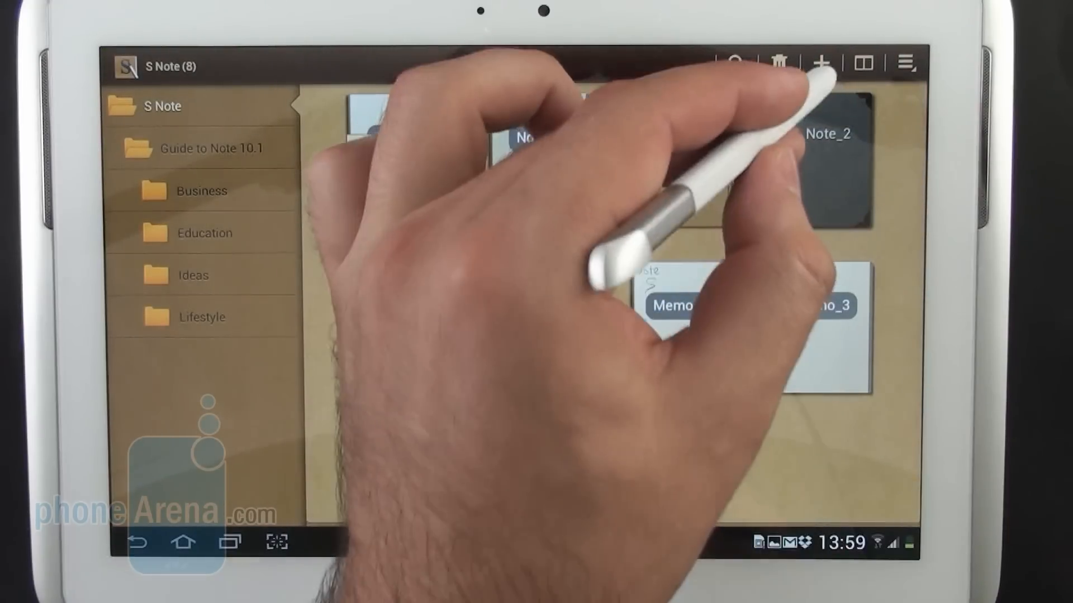
{"action": "left_click", "coordinate": [821, 63]}
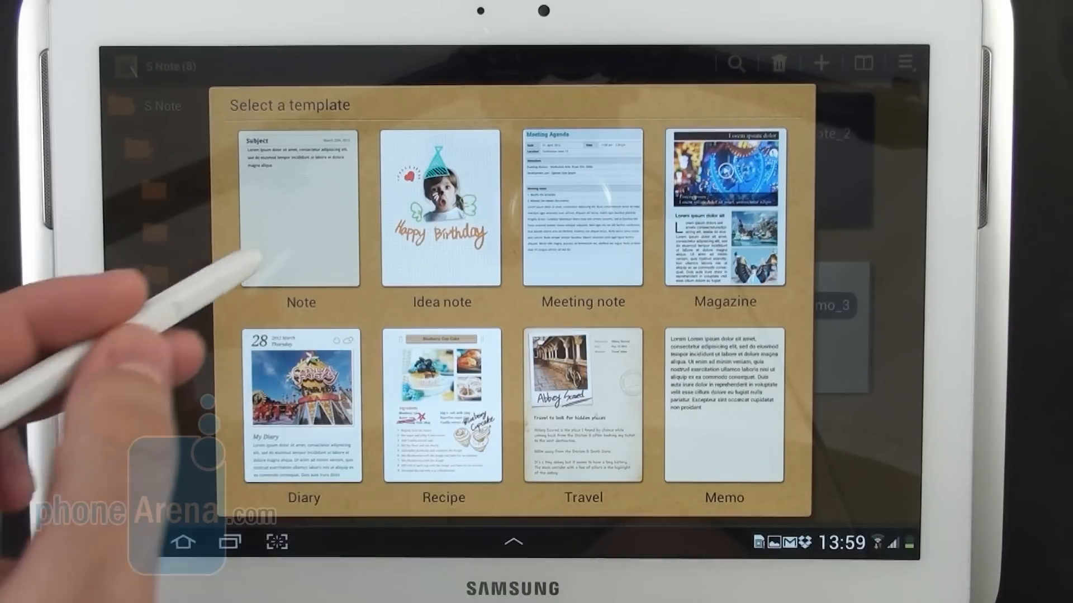
{"action": "left_click", "coordinate": [299, 208]}
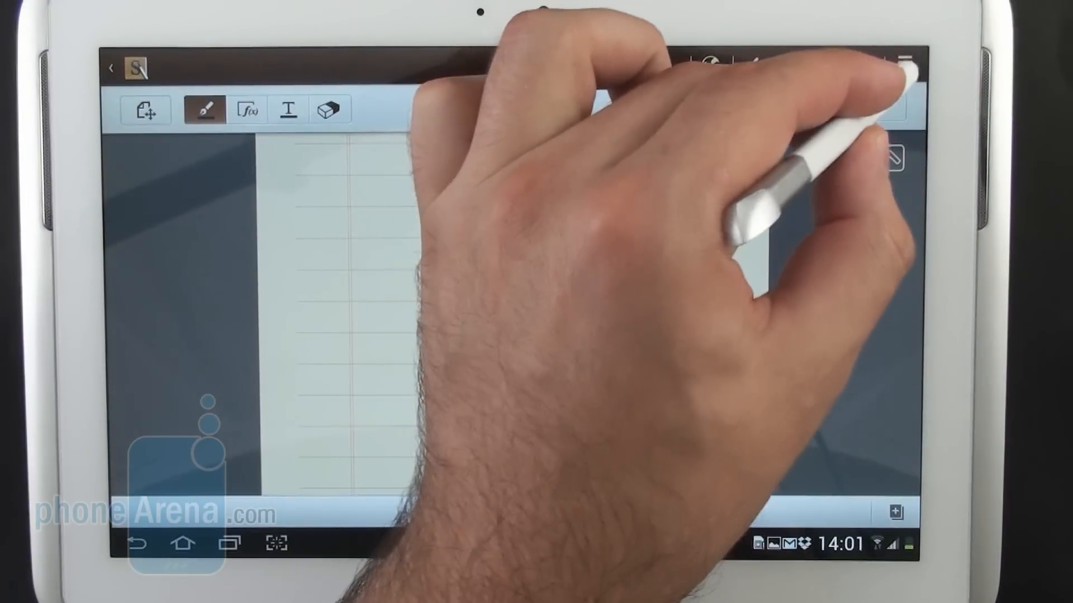
Step: Change the page background from lined paper to textured fibre paper via the options menu
{"action": "left_click", "coordinate": [906, 65]}
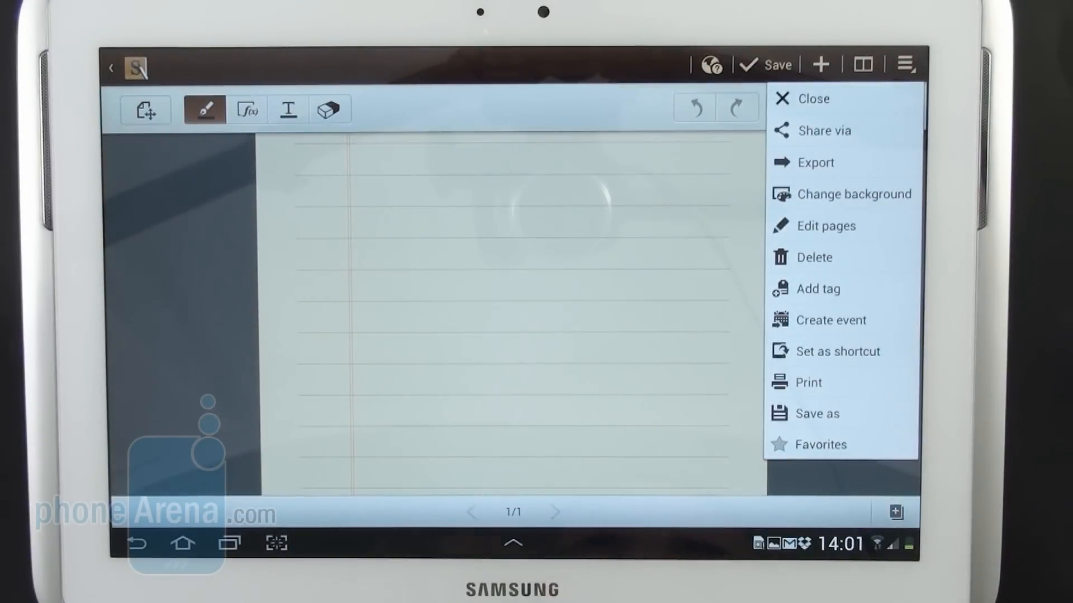
{"action": "left_click", "coordinate": [852, 193]}
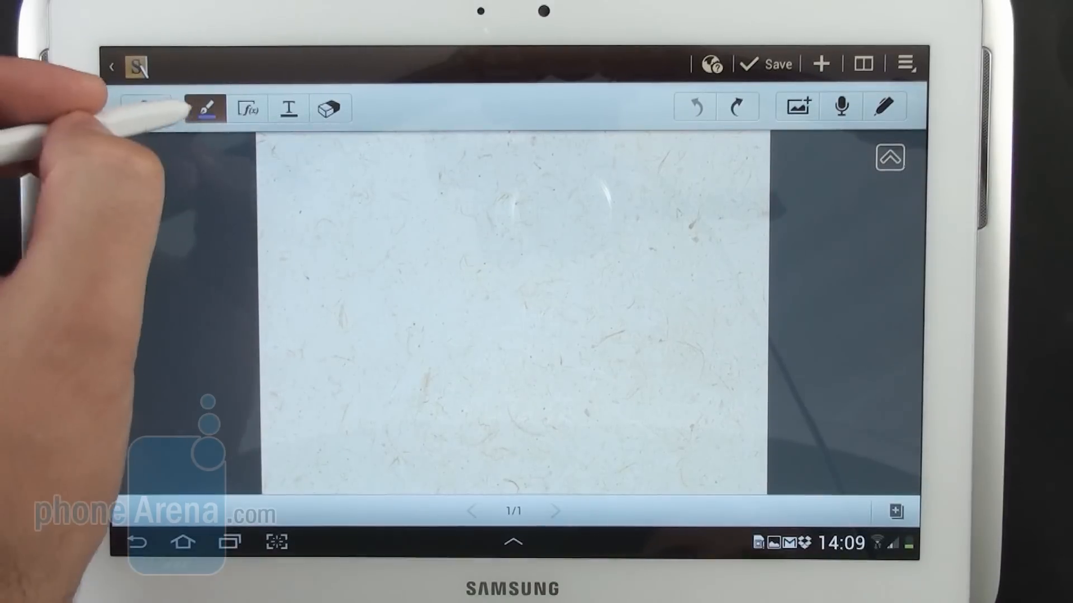
Step: Draw wavy strokes in blue, grey soft brush, pink, green and grey marker pen styles
{"action": "left_click", "coordinate": [205, 108]}
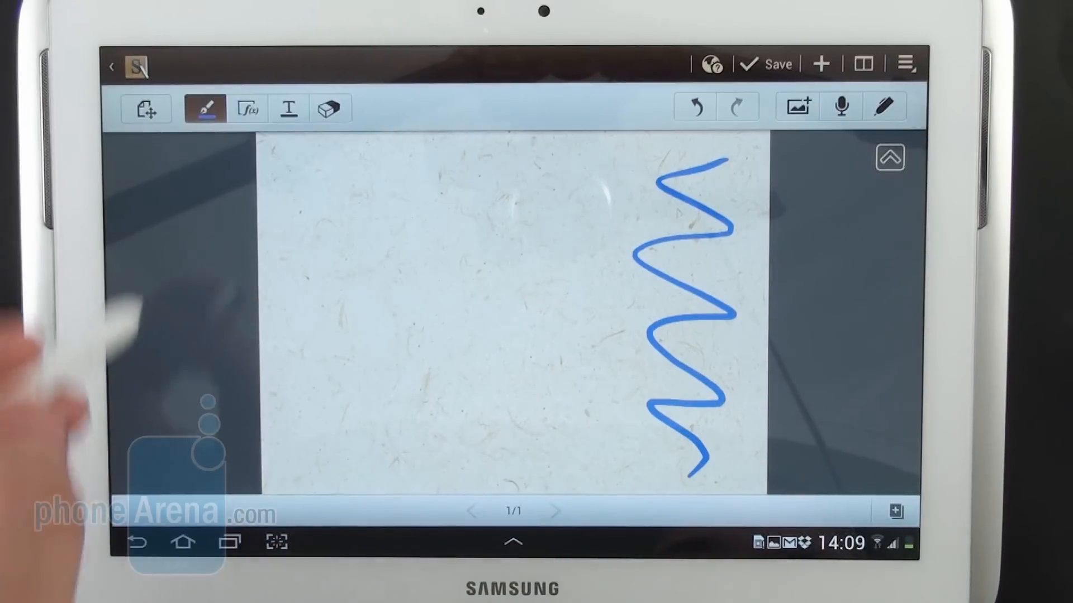
{"action": "left_click", "coordinate": [205, 109]}
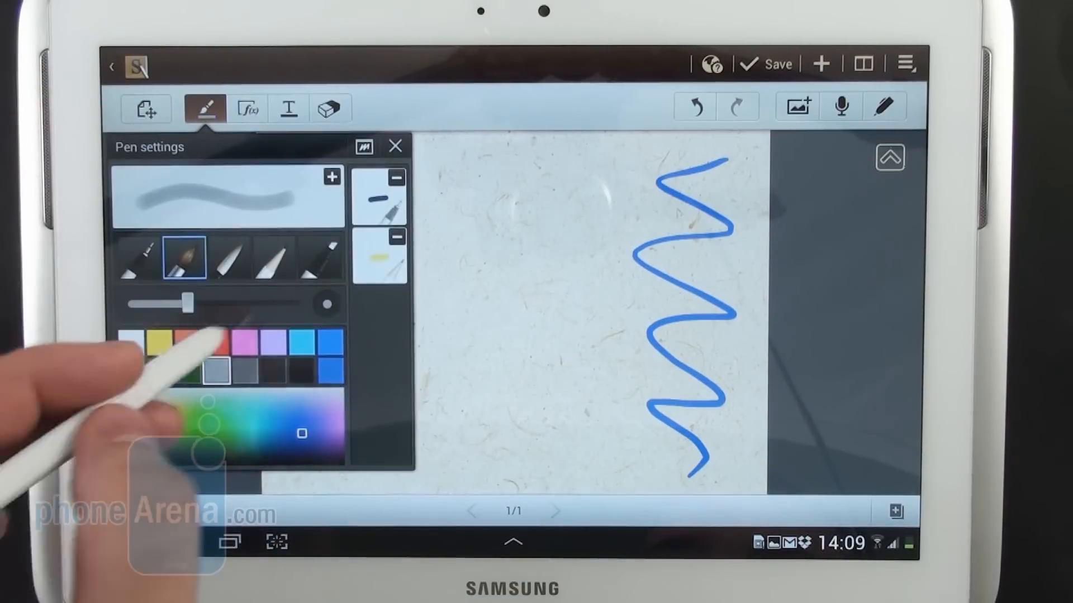
{"action": "left_click", "coordinate": [395, 146]}
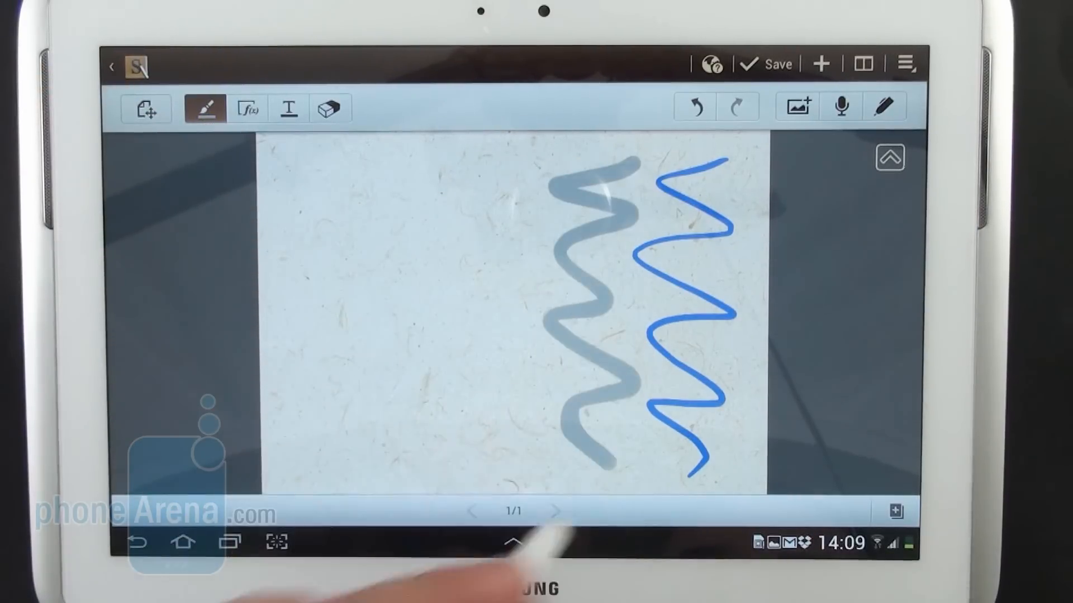
{"action": "left_click", "coordinate": [204, 107]}
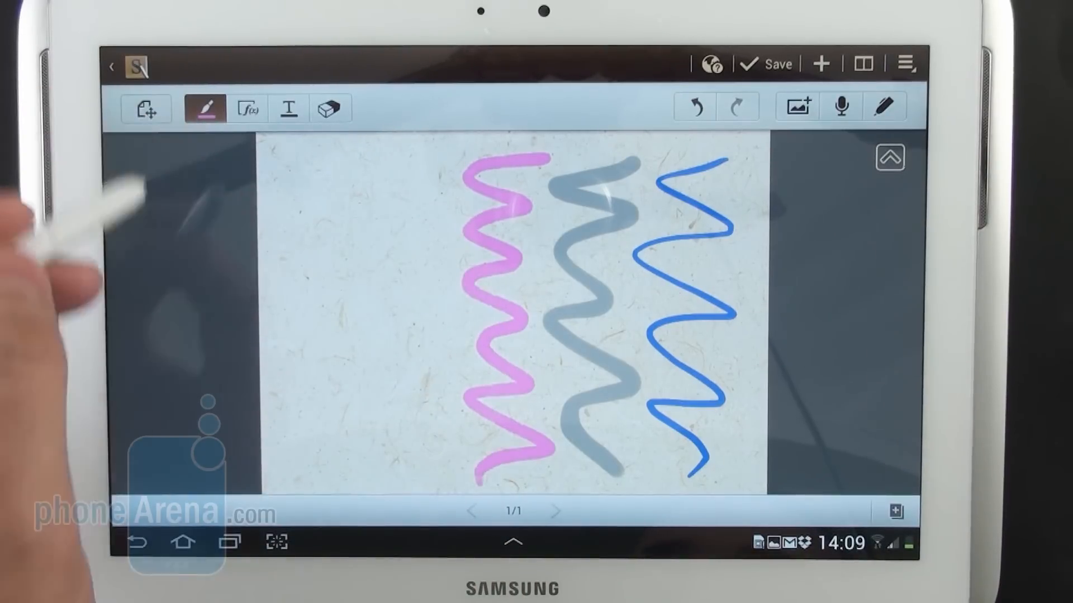
{"action": "mouse_move", "coordinate": [342, 239]}
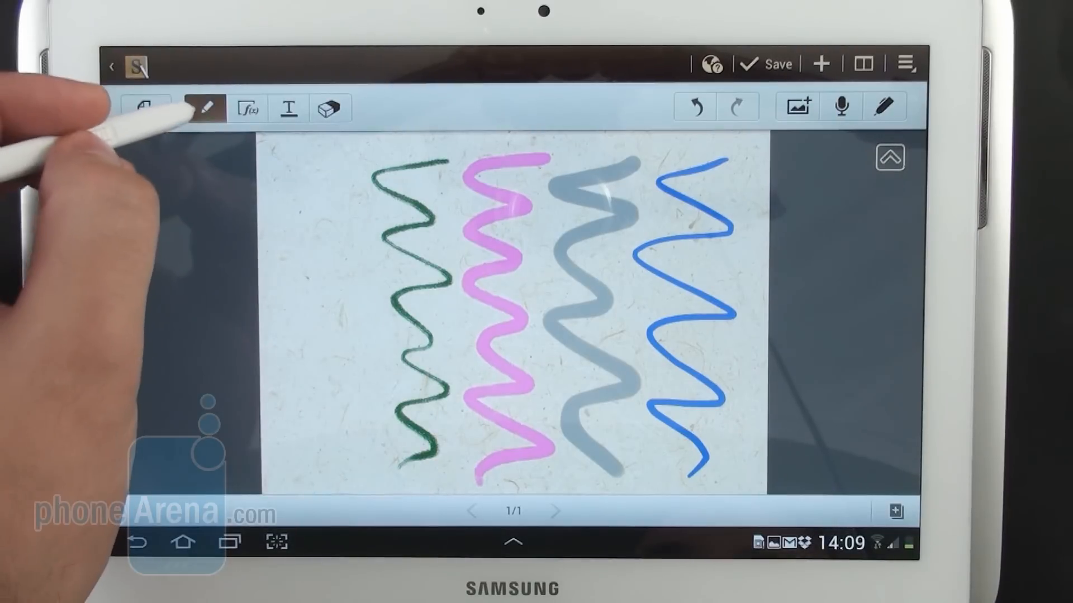
{"action": "left_click", "coordinate": [204, 107]}
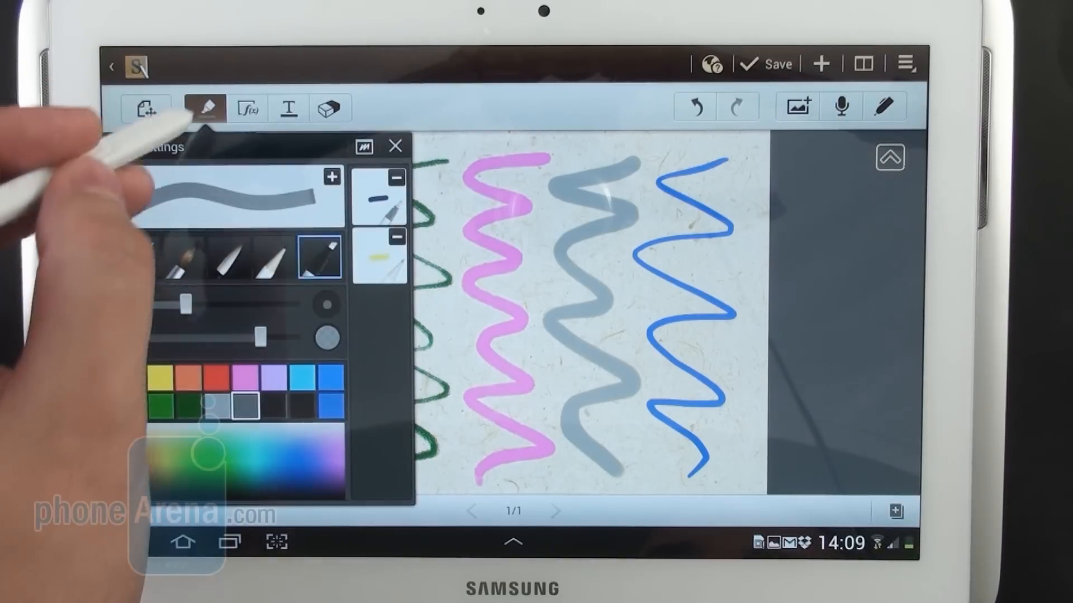
{"action": "left_click", "coordinate": [395, 145]}
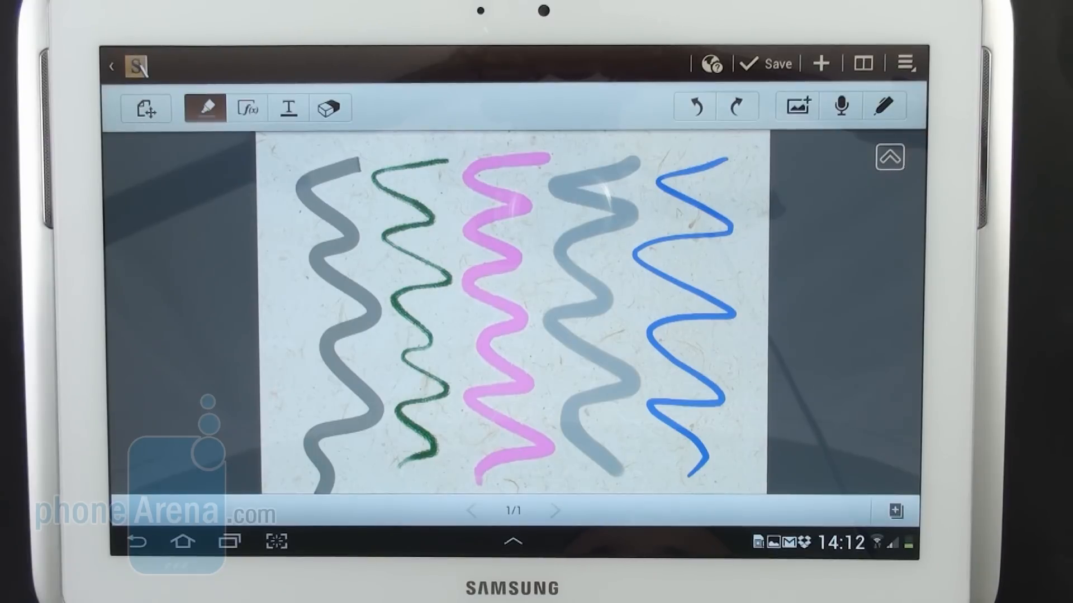
Step: Highlight the strokes with a yellow highlighter zigzag, then add a second page
{"action": "left_click", "coordinate": [204, 107]}
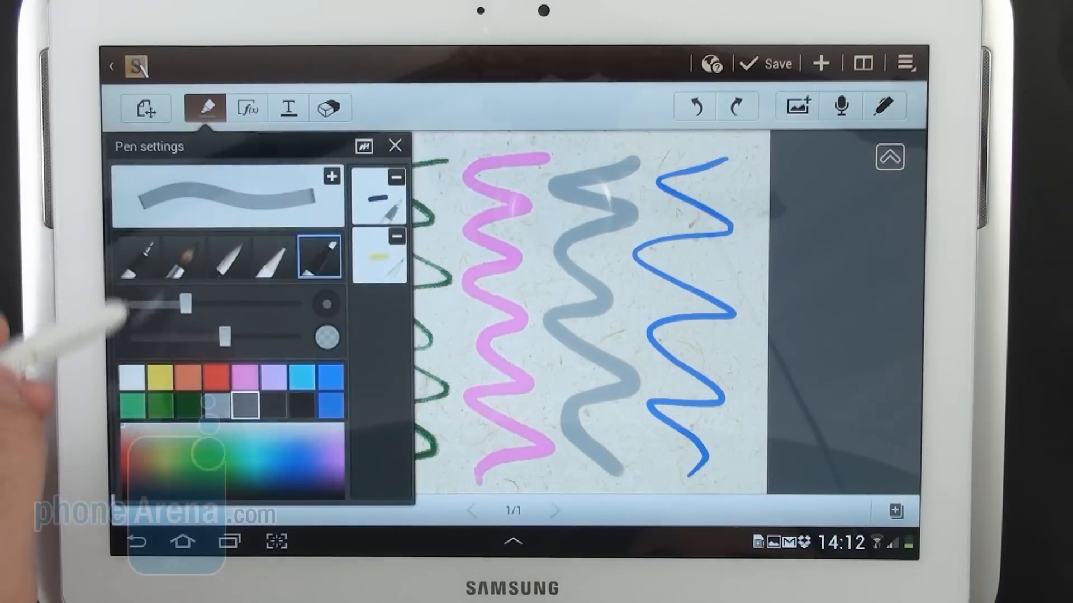
{"action": "left_click", "coordinate": [159, 375]}
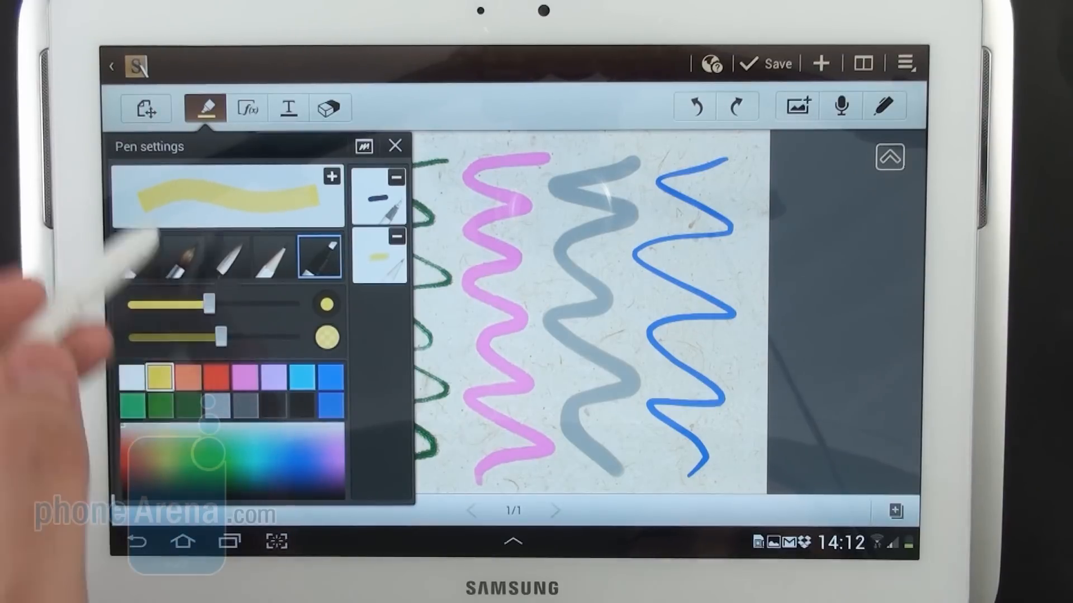
{"action": "left_click", "coordinate": [395, 146]}
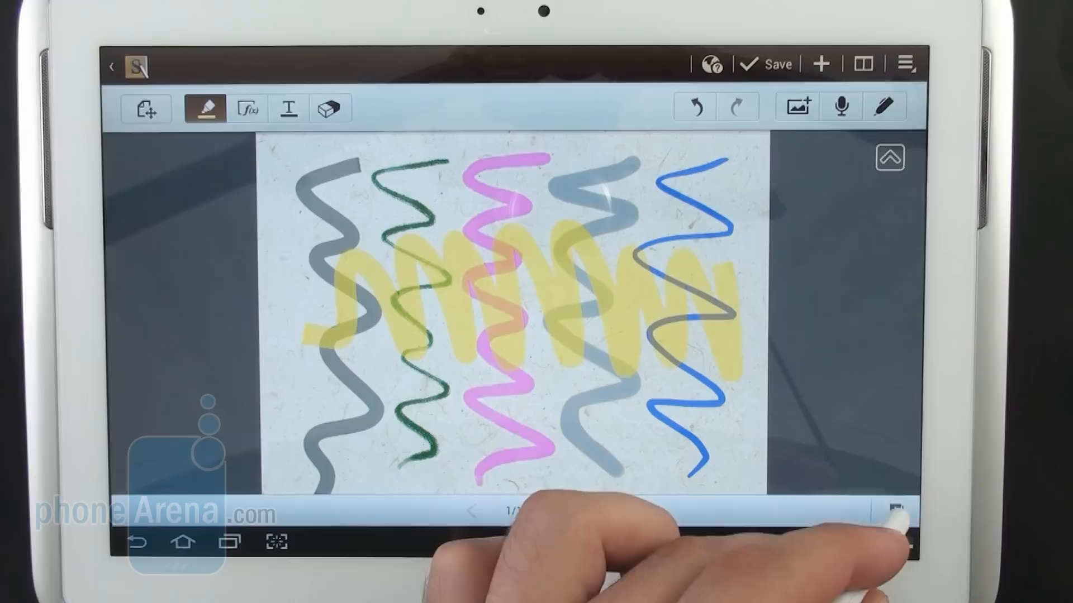
{"action": "left_click", "coordinate": [895, 511]}
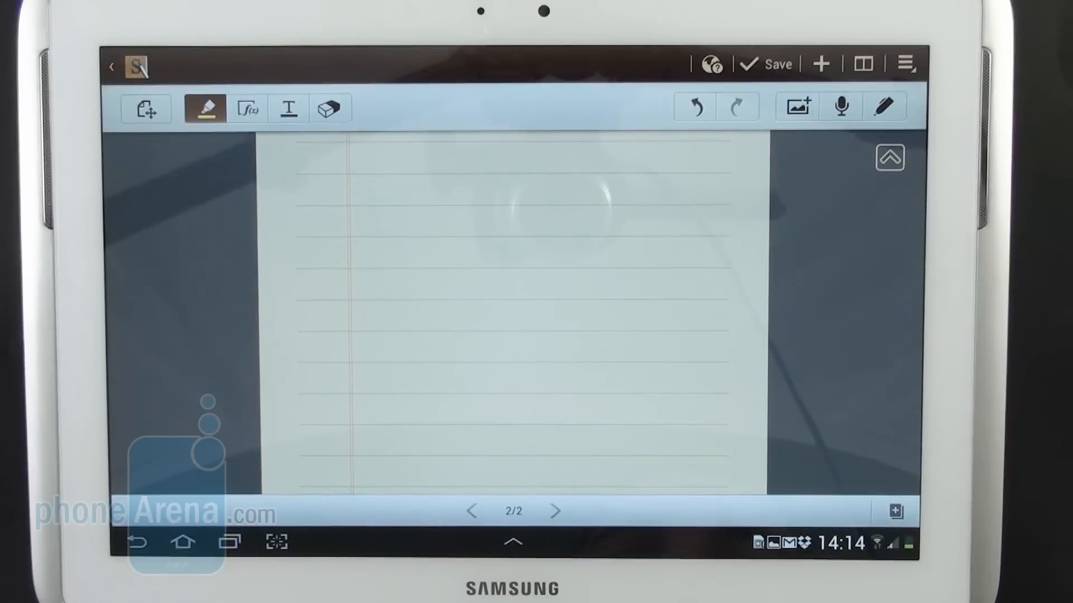
Step: Bring up the Insert menu on the blank second page
{"action": "left_click", "coordinate": [795, 107]}
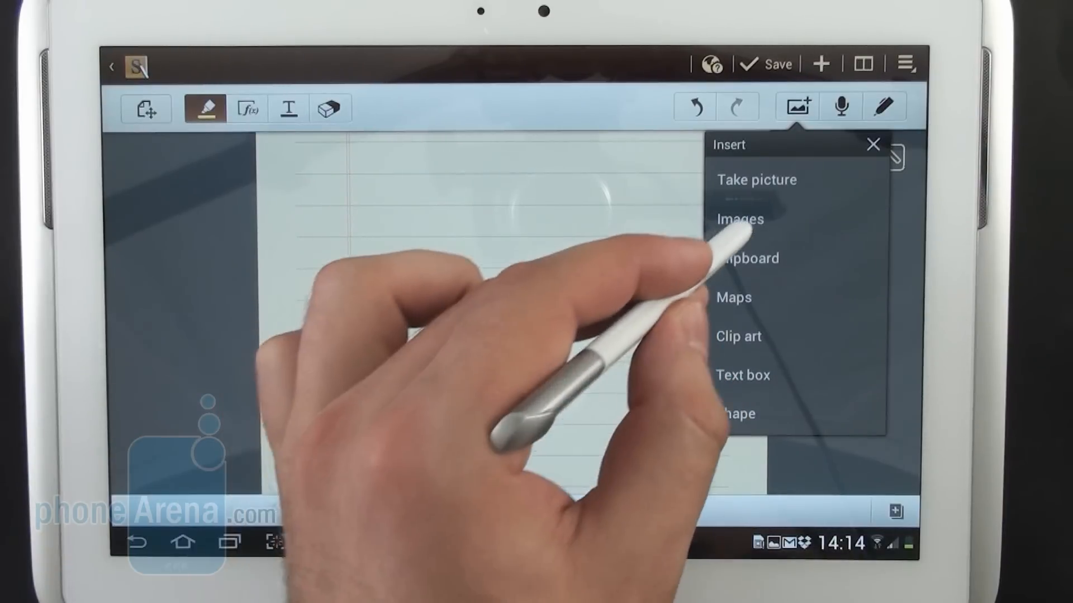
Step: Insert a rock-and-fountain photo from the gallery and tilt it on the page
{"action": "left_click", "coordinate": [740, 219]}
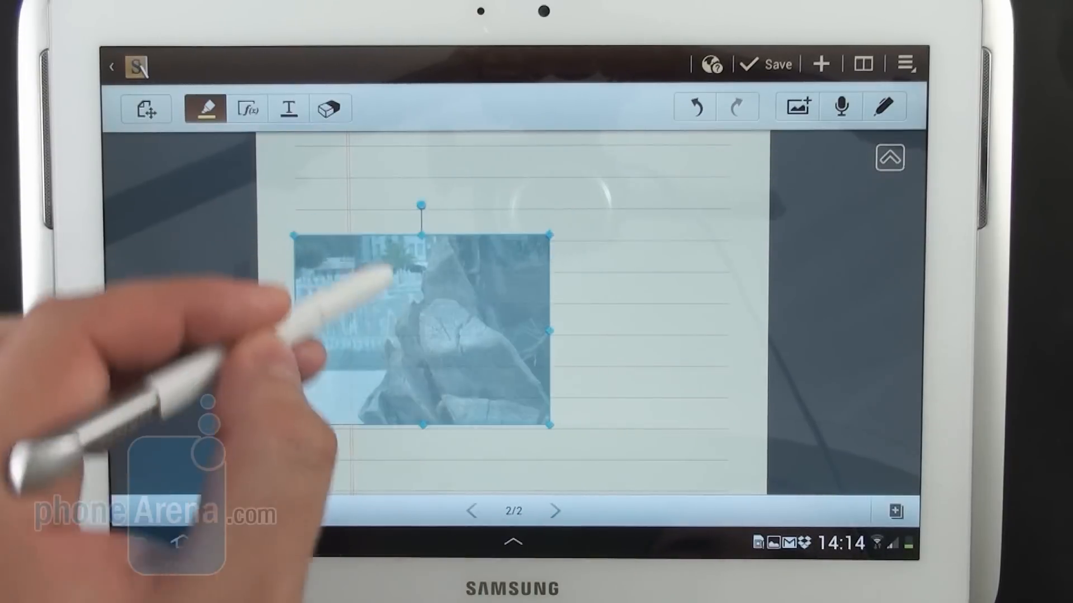
{"action": "right_click", "coordinate": [420, 332]}
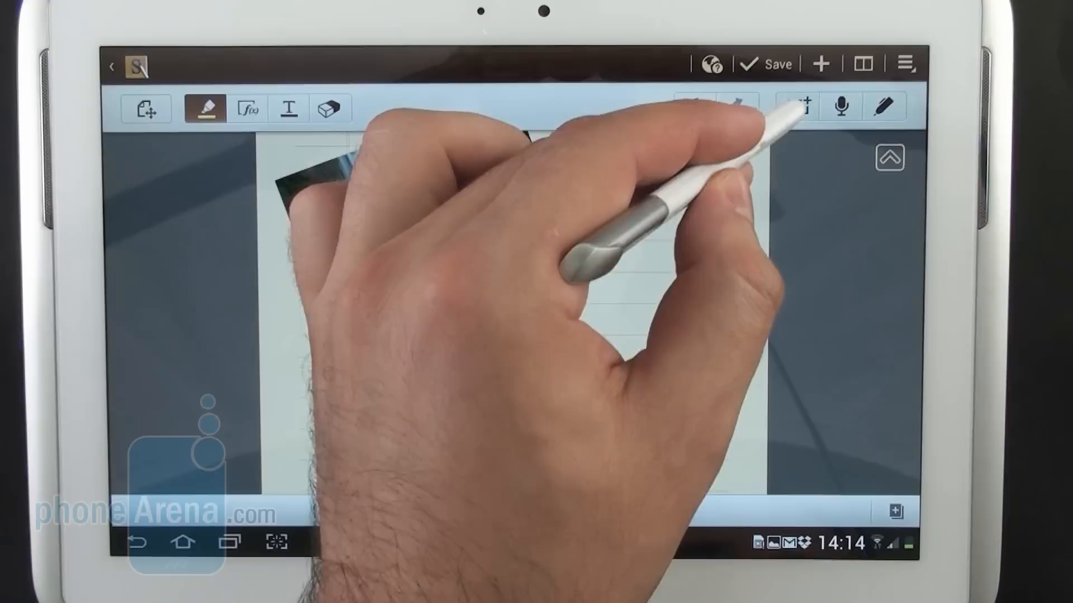
{"action": "left_click", "coordinate": [795, 106]}
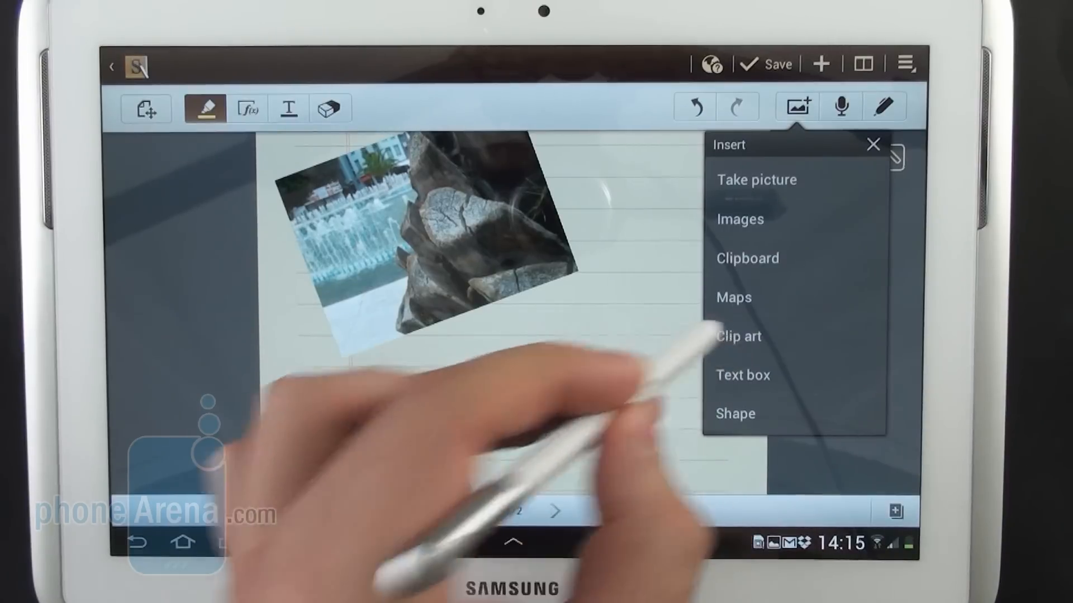
Step: Insert the snowman clip art from the collection below the rotated photo
{"action": "left_click", "coordinate": [738, 336]}
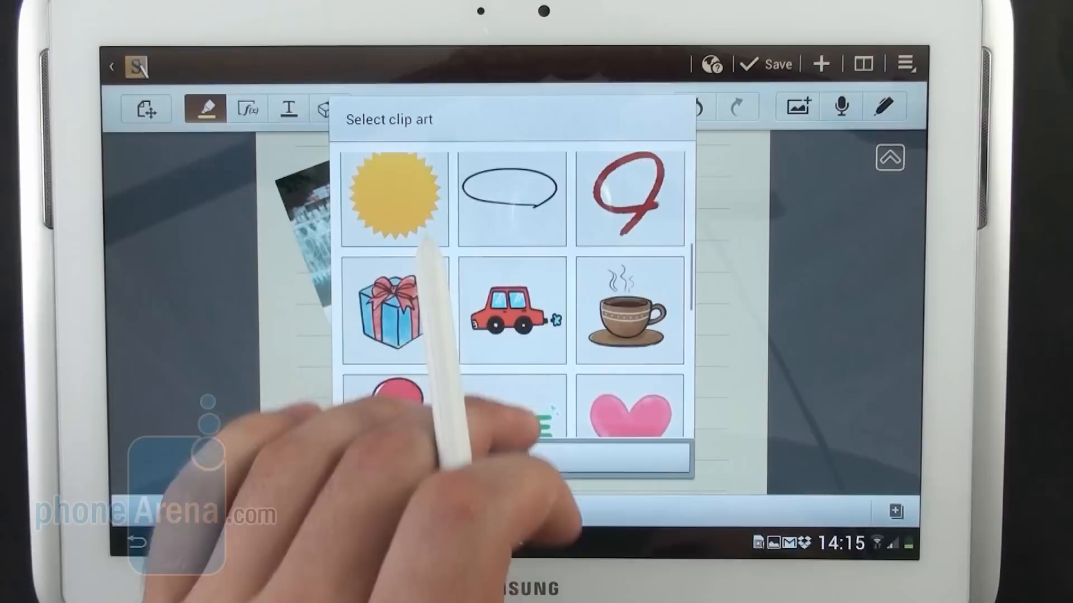
{"action": "scroll", "scroll_direction": "down", "scroll_amount": 3}
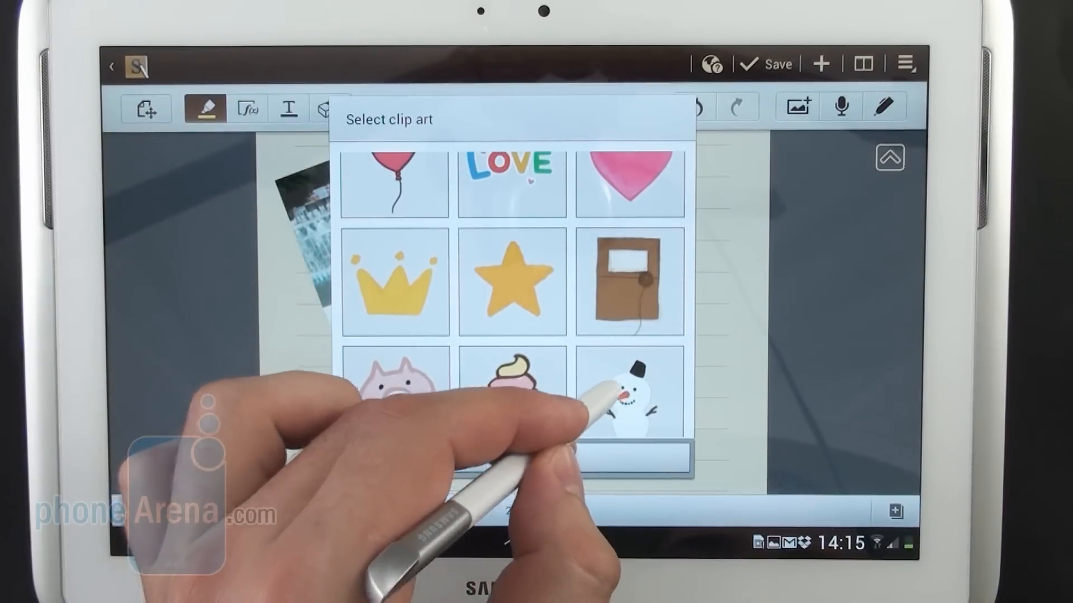
{"action": "left_click", "coordinate": [630, 397]}
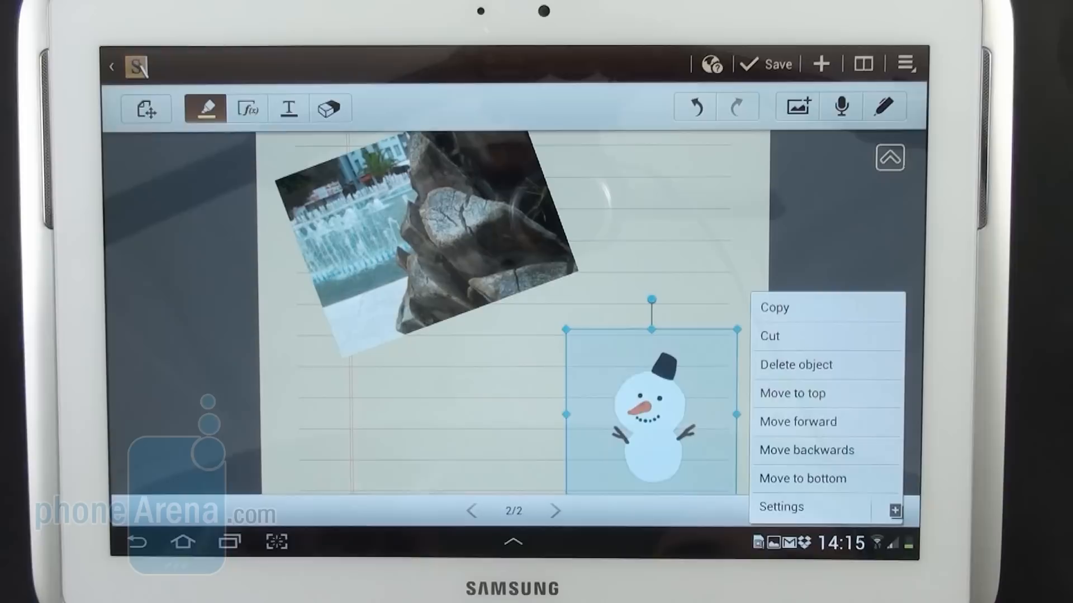
{"action": "left_click", "coordinate": [411, 411]}
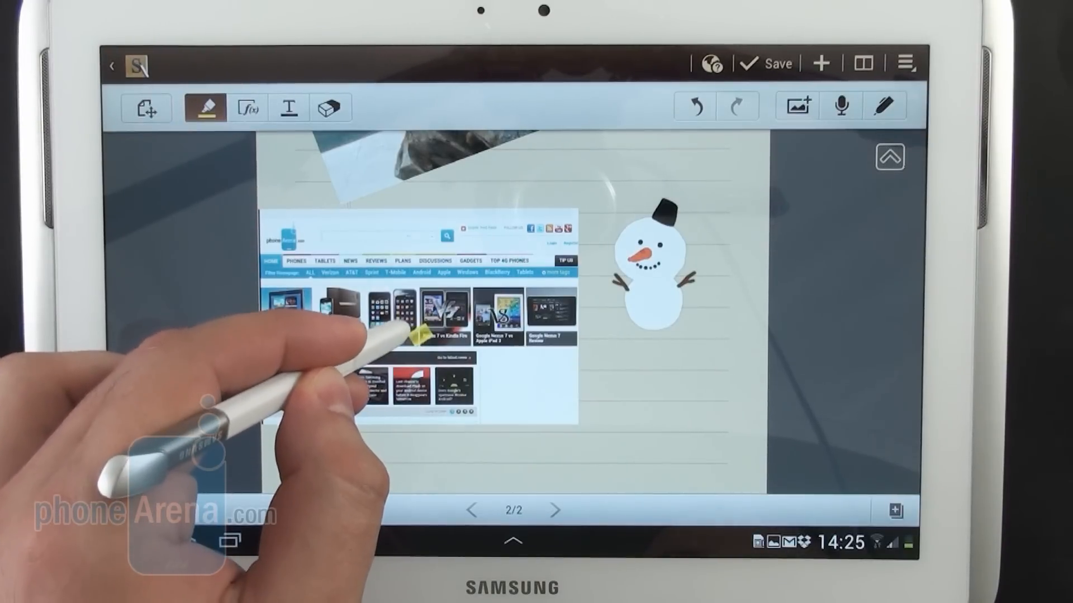
Step: Add a new blank third page after the photo, snowman and screenshot page
{"action": "left_click", "coordinate": [555, 510]}
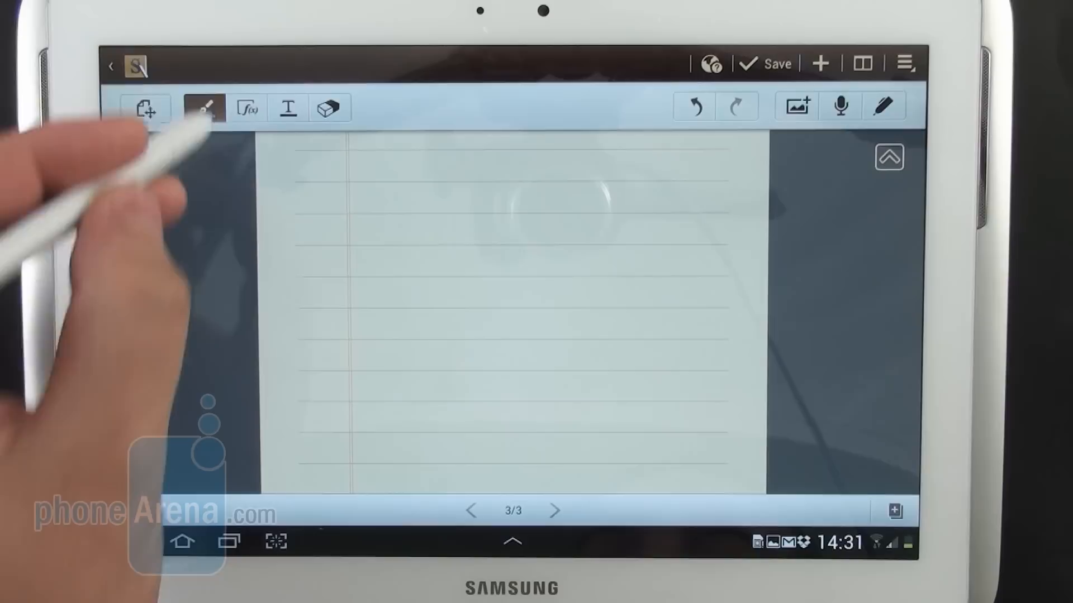
Step: Handwrite f(y) = 7² + 3 with formula match, clearing once, and insert the recognised result
{"action": "left_click", "coordinate": [246, 107]}
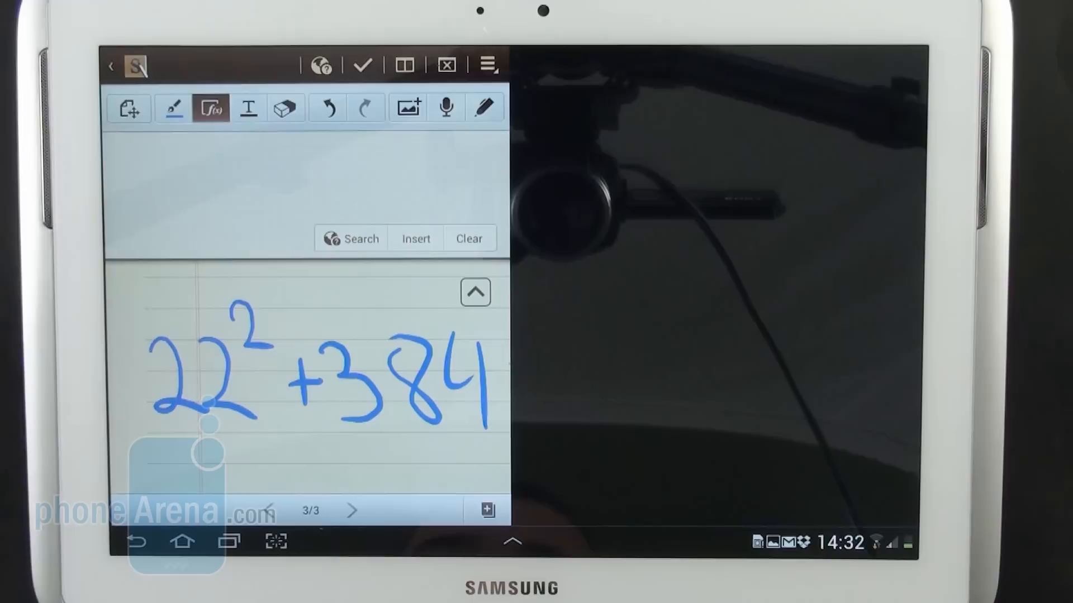
{"action": "left_click", "coordinate": [360, 237]}
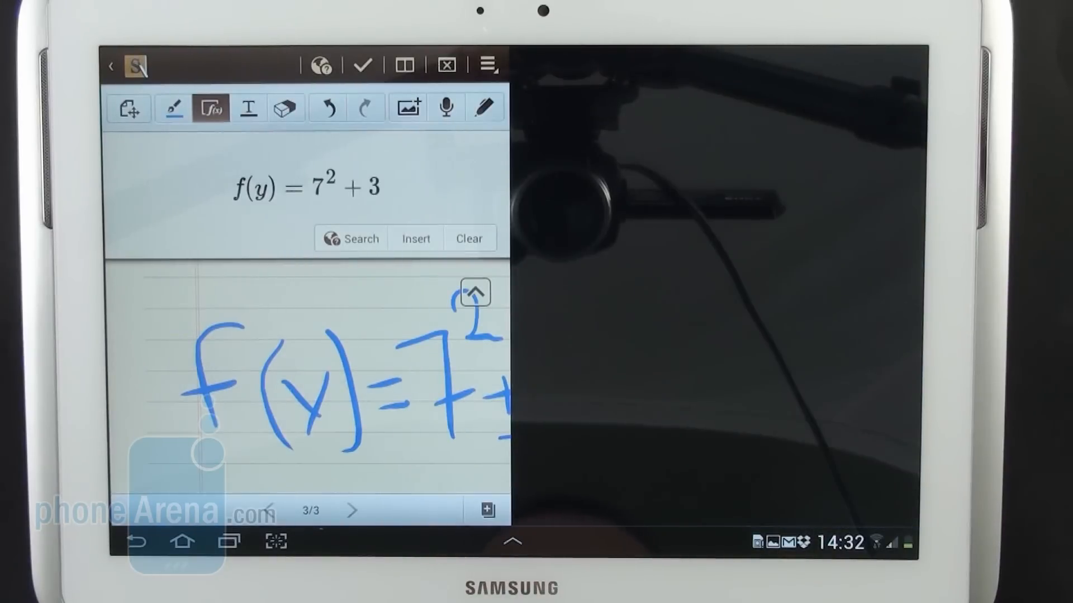
{"action": "left_click", "coordinate": [360, 238]}
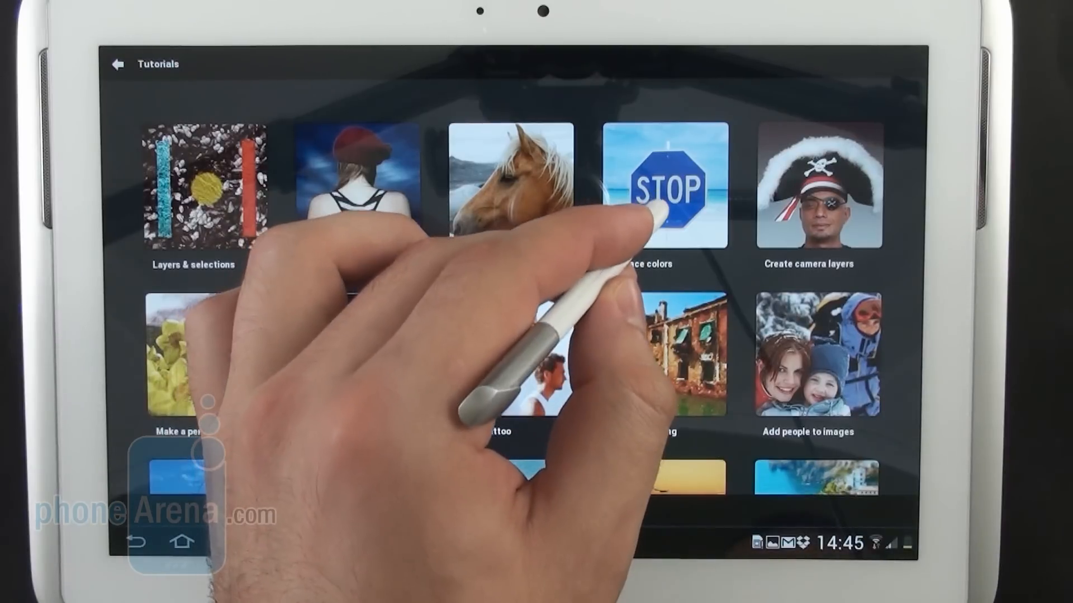
Step: Show the Replace colors (STOP sign) tutorial's information screen
{"action": "left_click", "coordinate": [665, 185]}
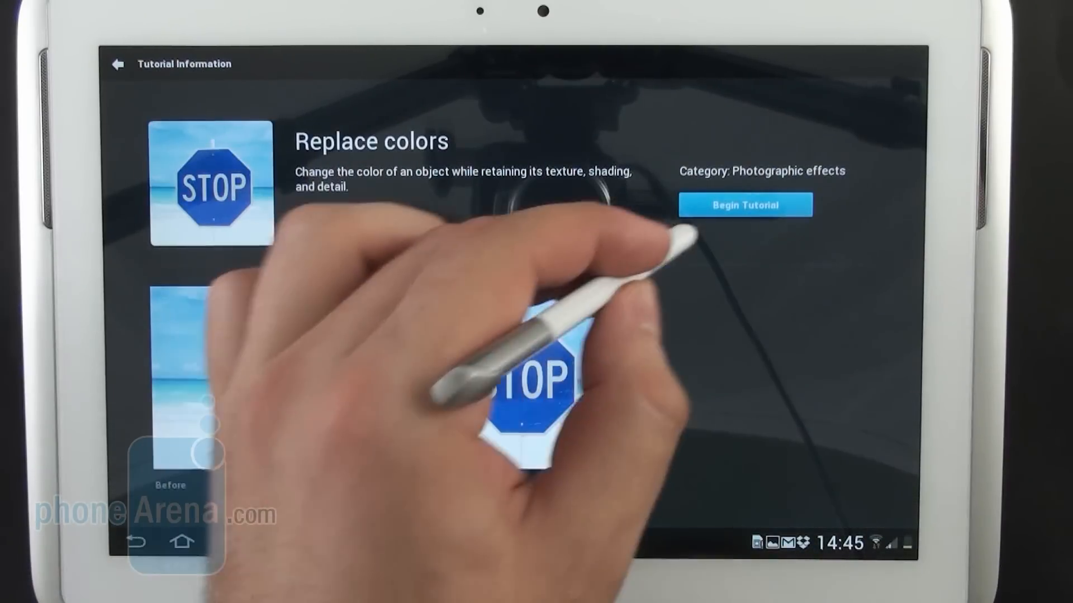
Step: Begin the tutorial and apply the Artistic Scratches effect to the STOP sign photo
{"action": "left_click", "coordinate": [744, 205]}
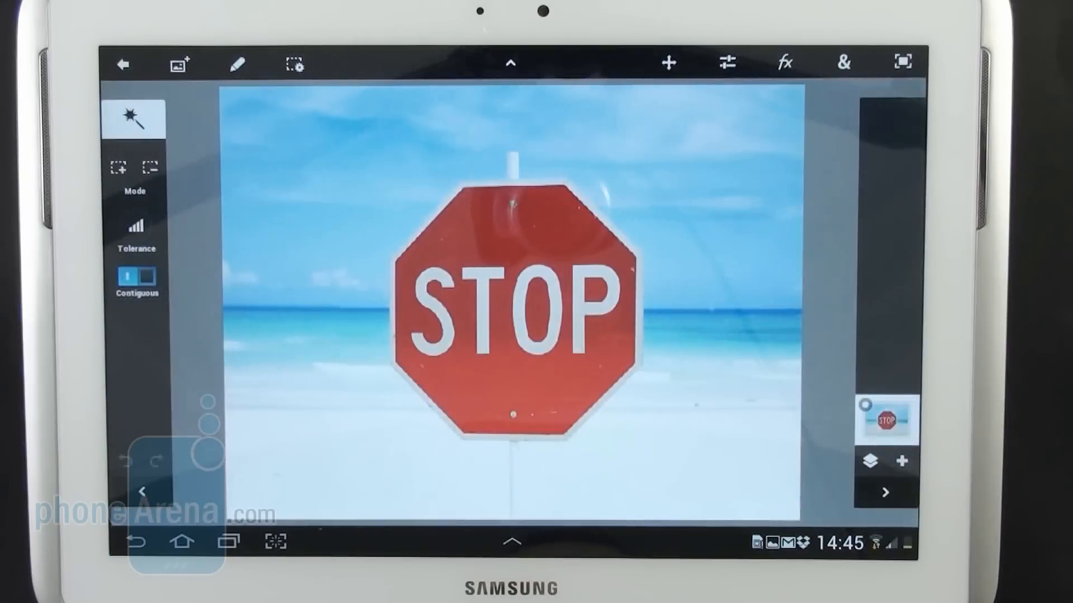
{"action": "left_click", "coordinate": [133, 117]}
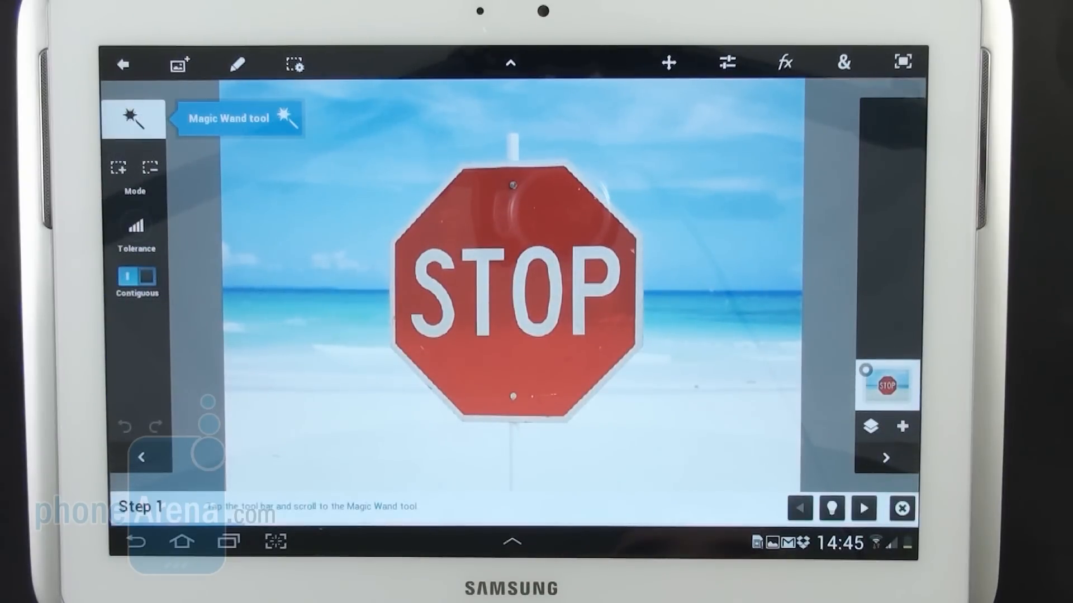
{"action": "left_click", "coordinate": [784, 62]}
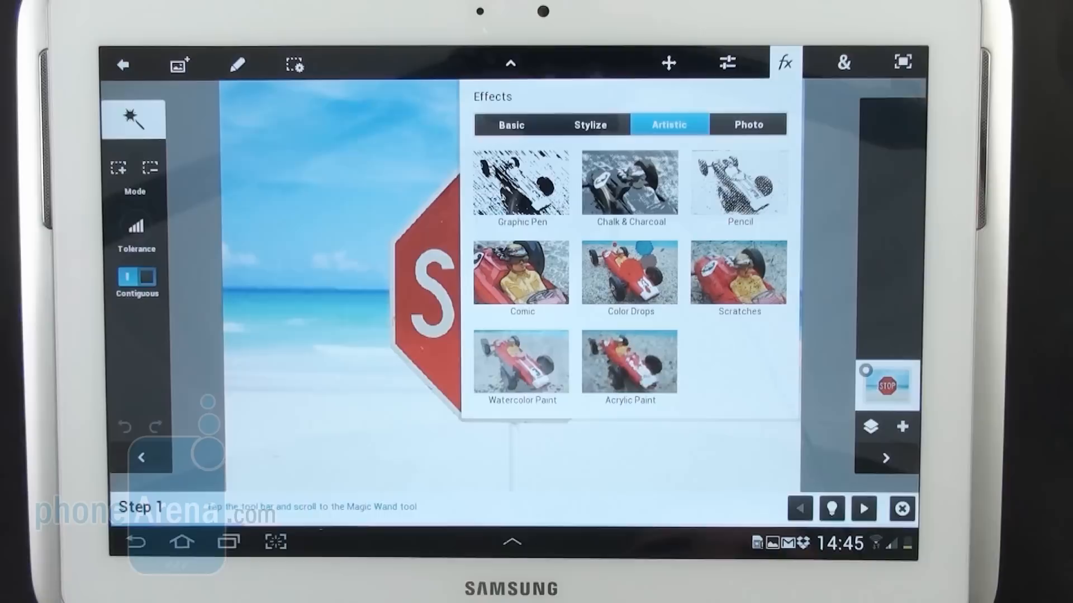
{"action": "left_click", "coordinate": [738, 272]}
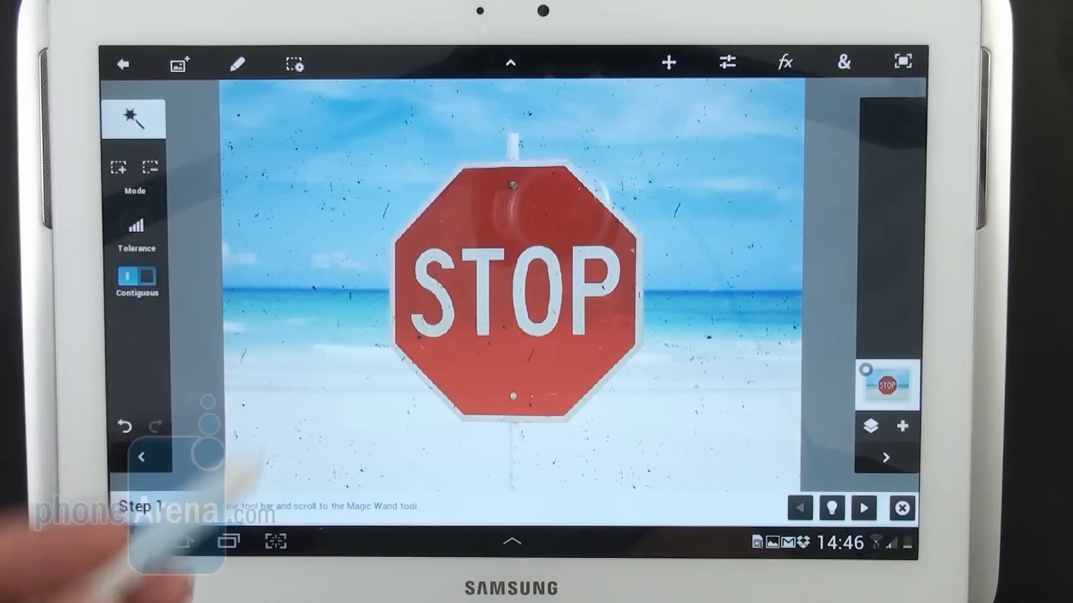
{"action": "left_click", "coordinate": [726, 62]}
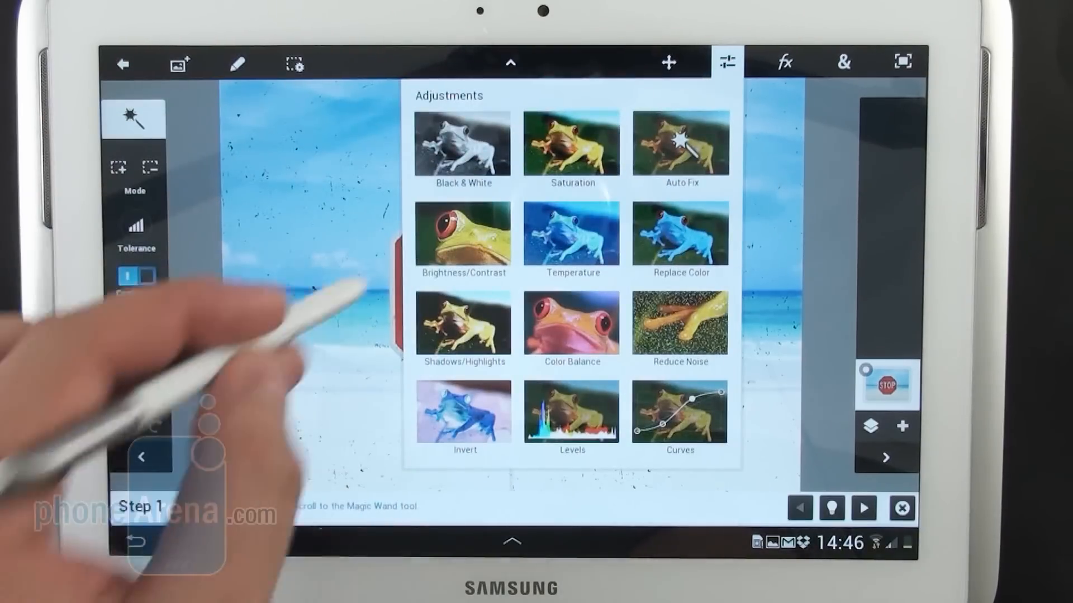
Step: Lower the photo's brightness and contrast via Brightness/Contrast, then leave for Adobe Ideas
{"action": "left_click", "coordinate": [463, 234]}
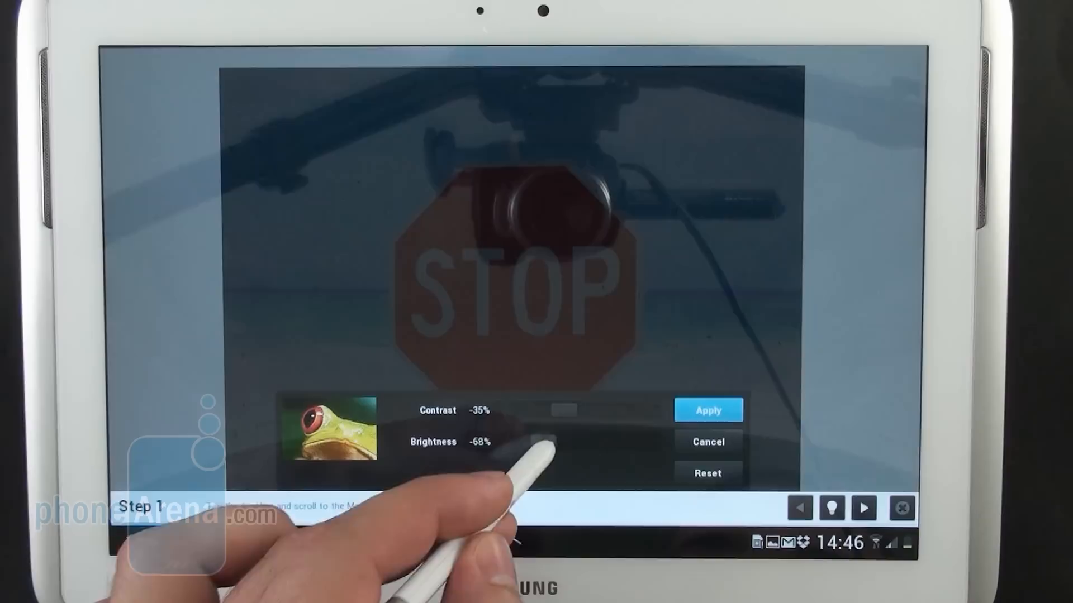
{"action": "left_click", "coordinate": [708, 410]}
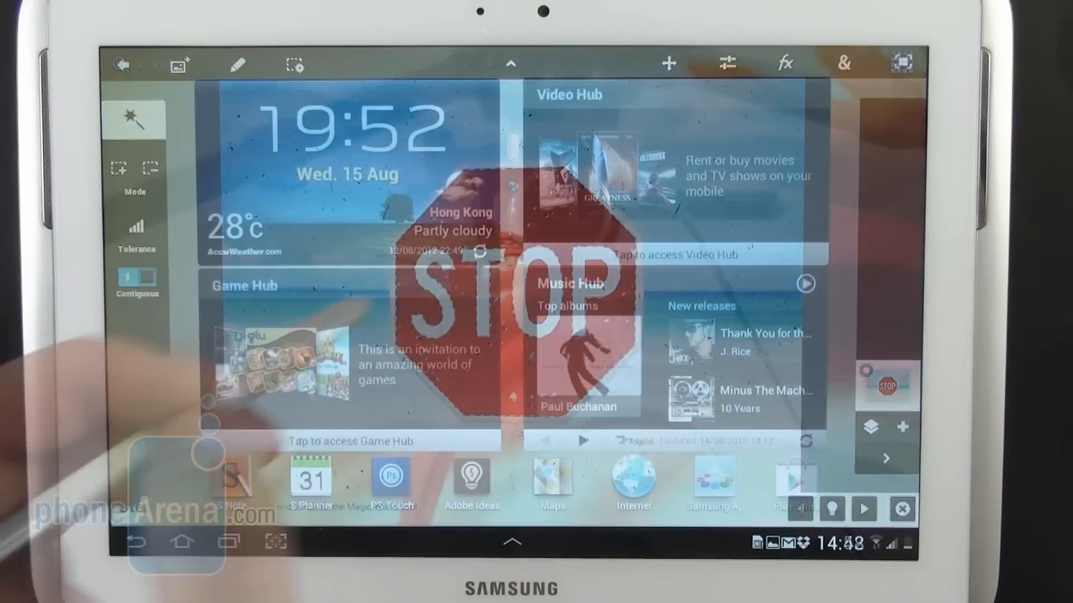
{"action": "left_click", "coordinate": [470, 475]}
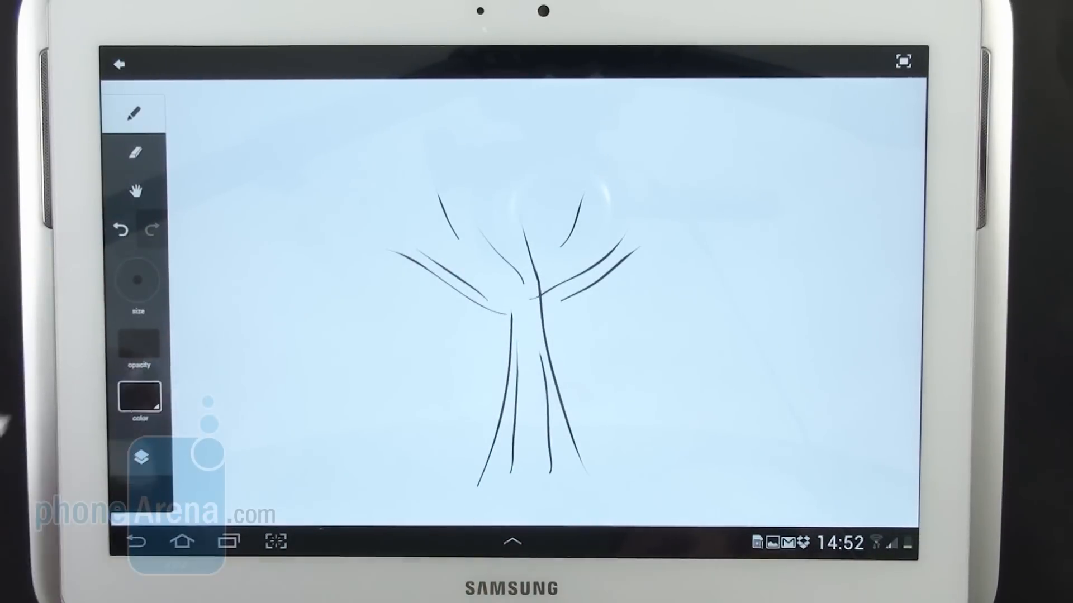
Step: Draw the tree's crown in green strokes over the trunk and ground line
{"action": "left_click", "coordinate": [139, 395]}
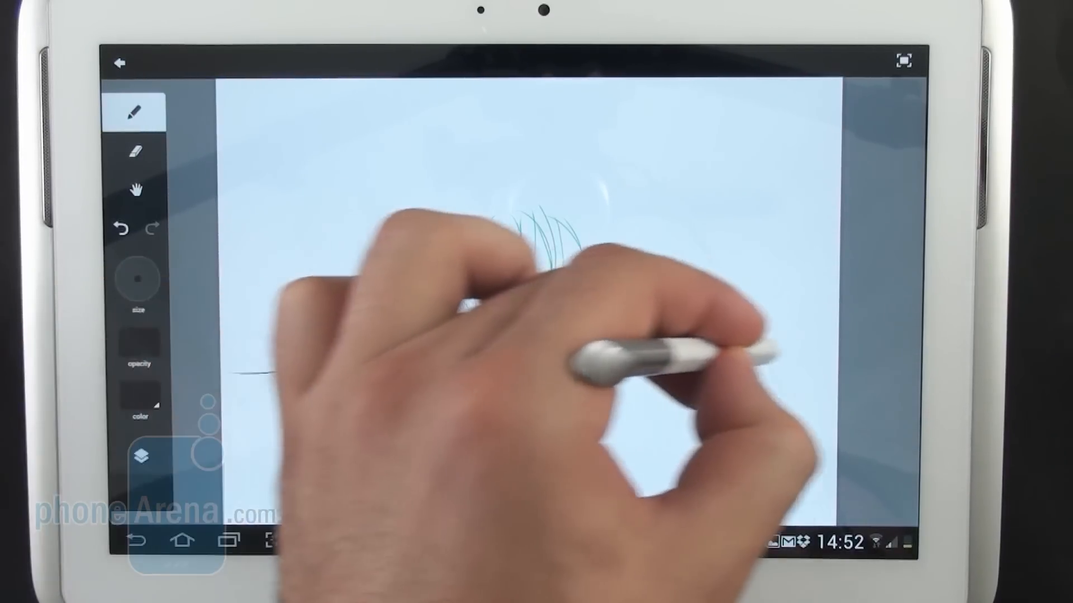
{"action": "left_click", "coordinate": [140, 397]}
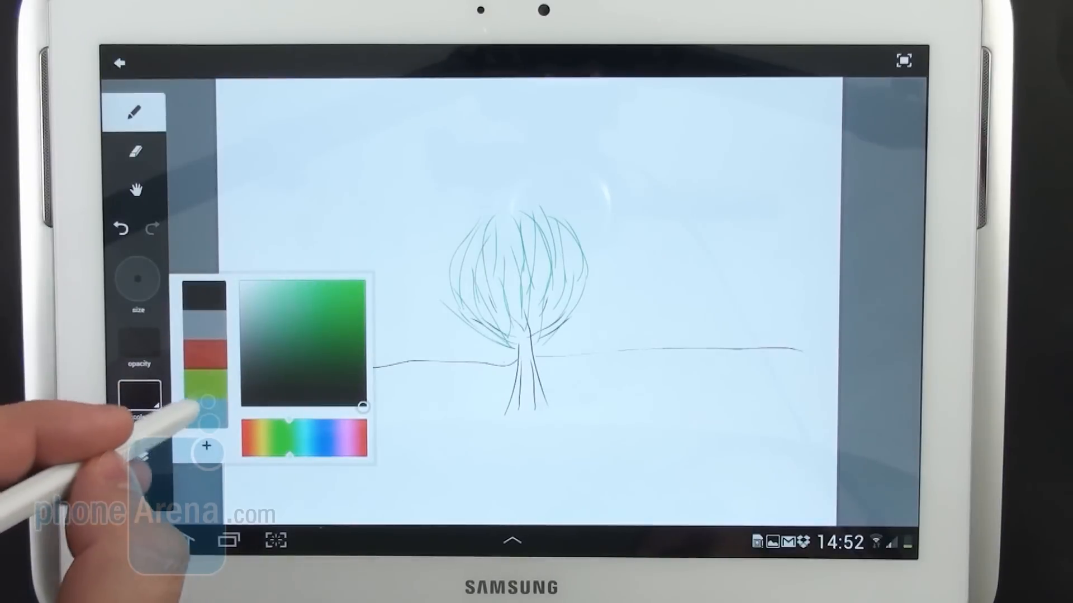